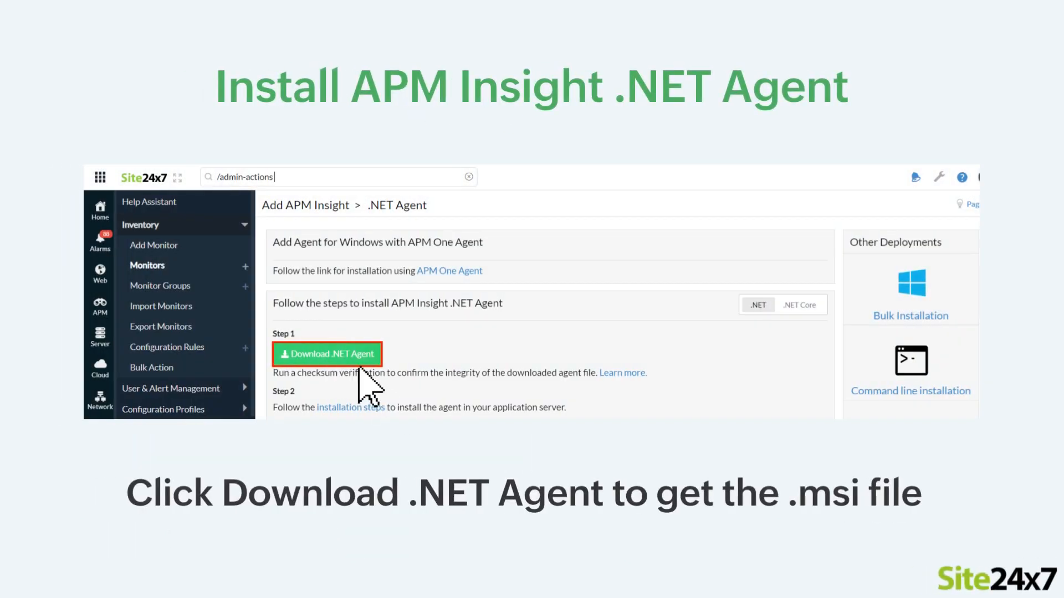
mouse_move(386, 400)
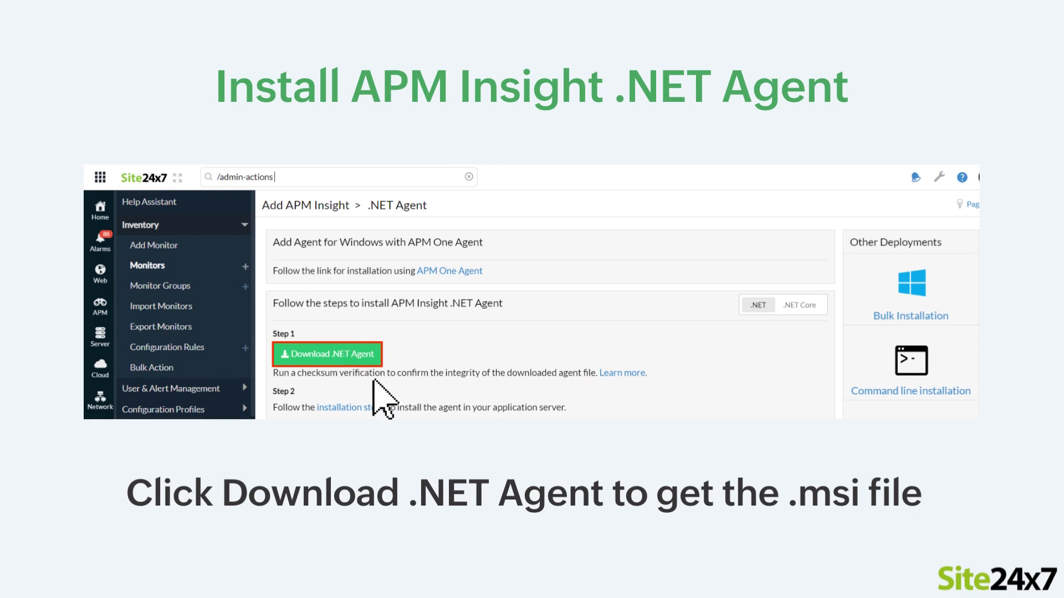
mouse_move(360, 380)
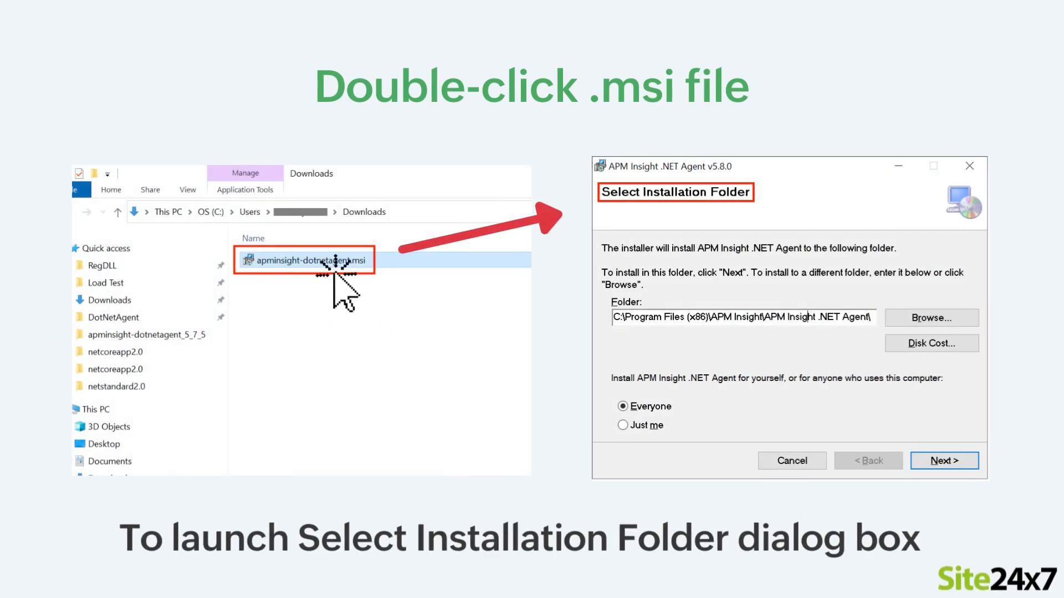
mouse_move(377, 319)
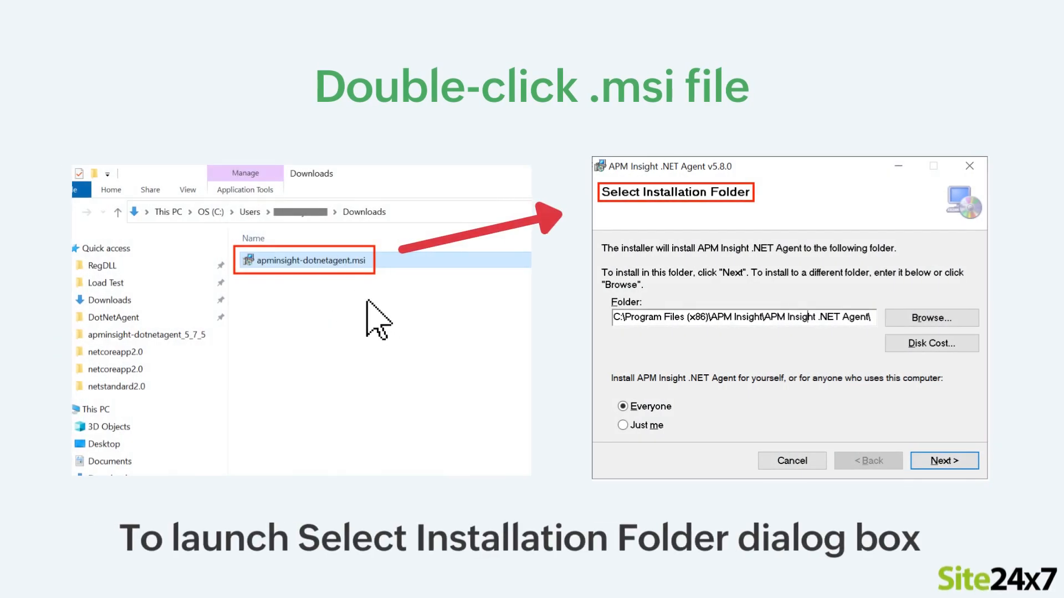
mouse_move(349, 299)
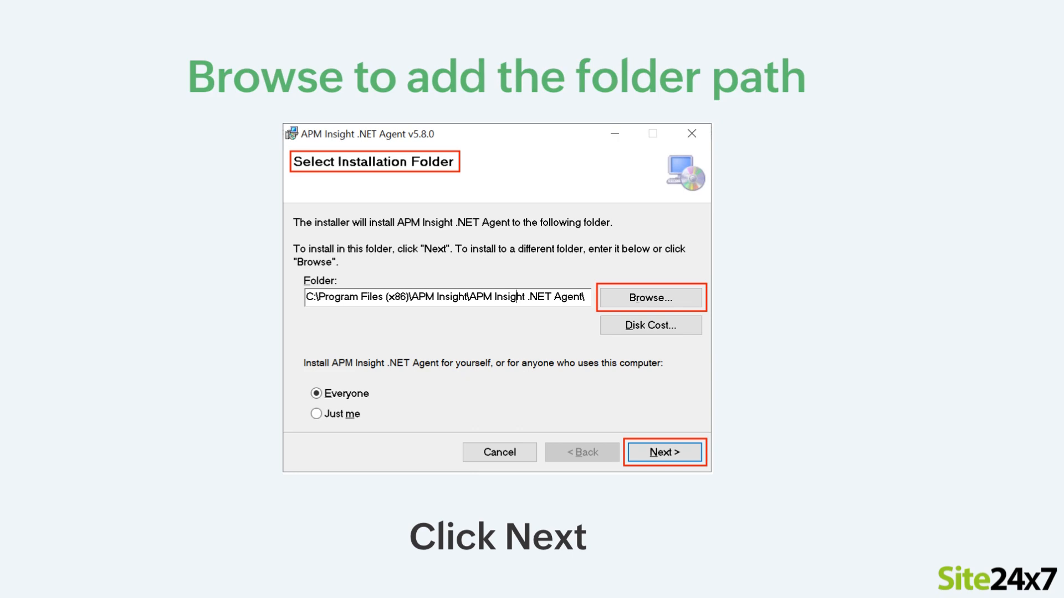
Accept the Program Files (x86) installation folder for Everyone and continue to confirmation.
click(664, 452)
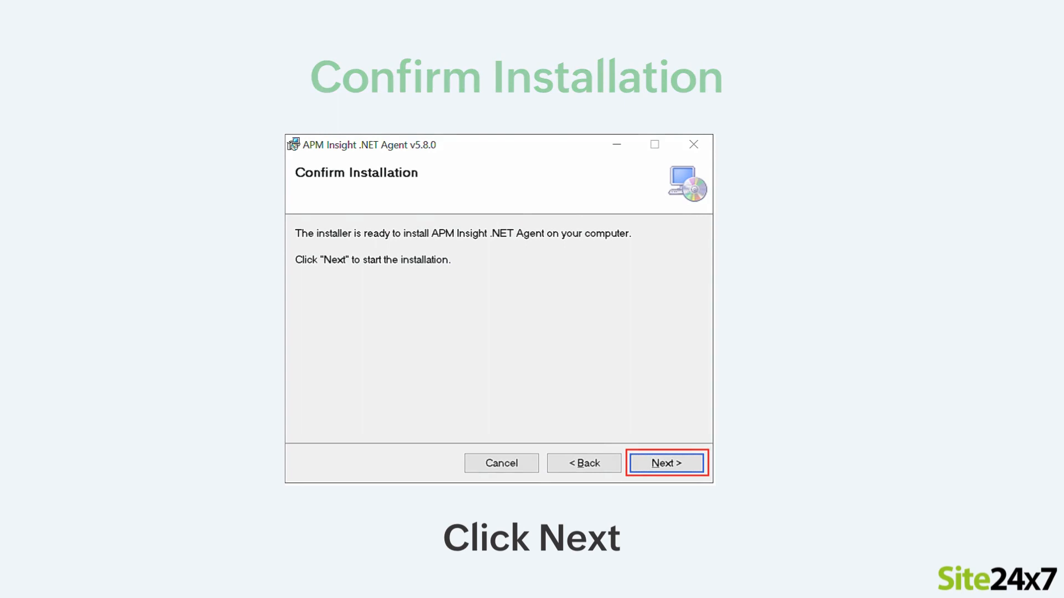
Start installing the APM Insight .NET Agent from the Confirm Installation page.
click(666, 462)
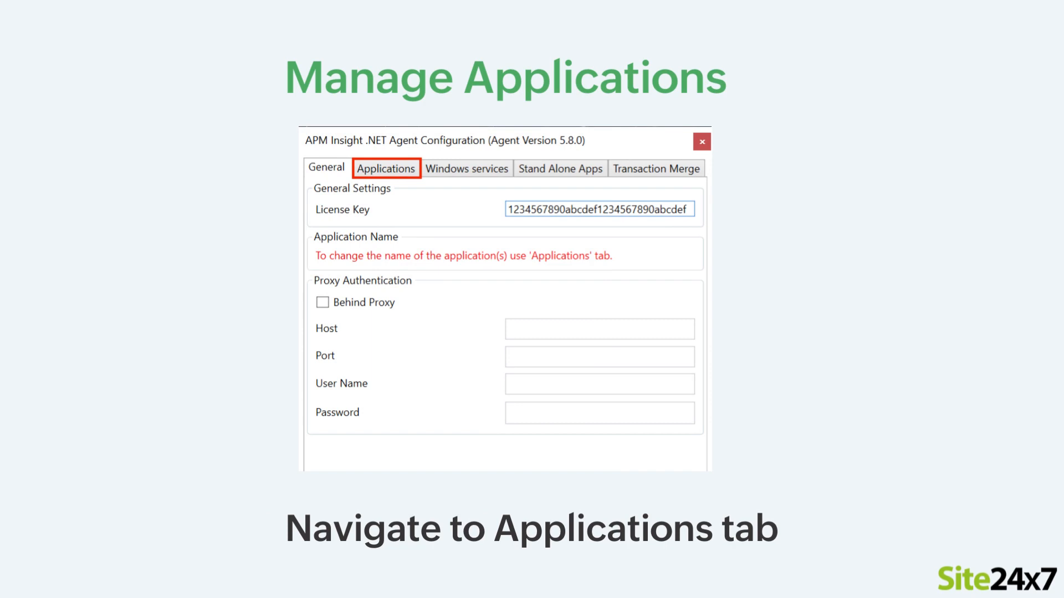
Monitor Default Web Site/ with Apm Insight Key TicketBooking and save the settings.
click(385, 168)
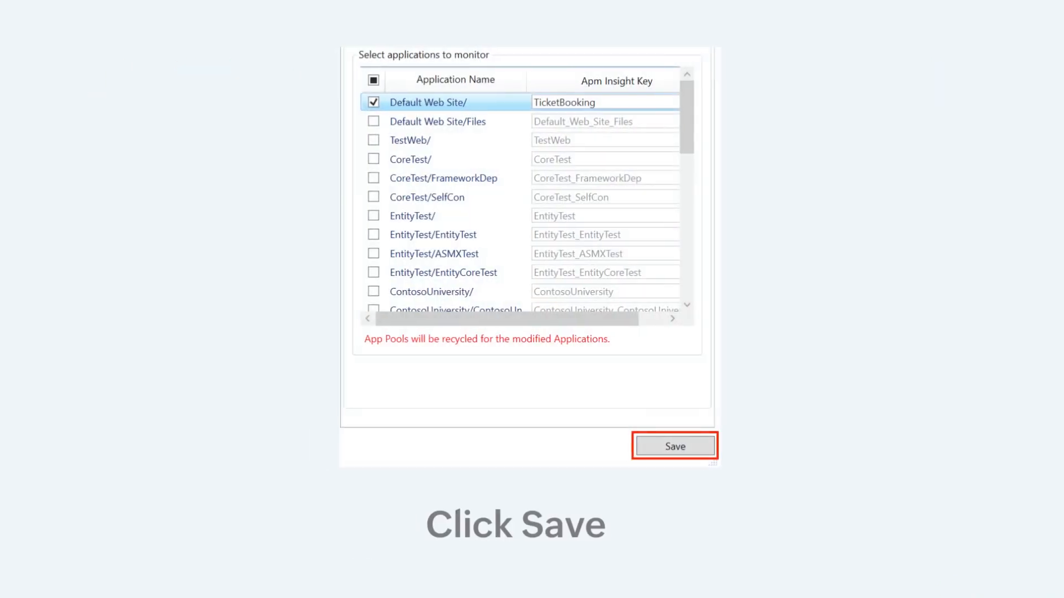
click(674, 446)
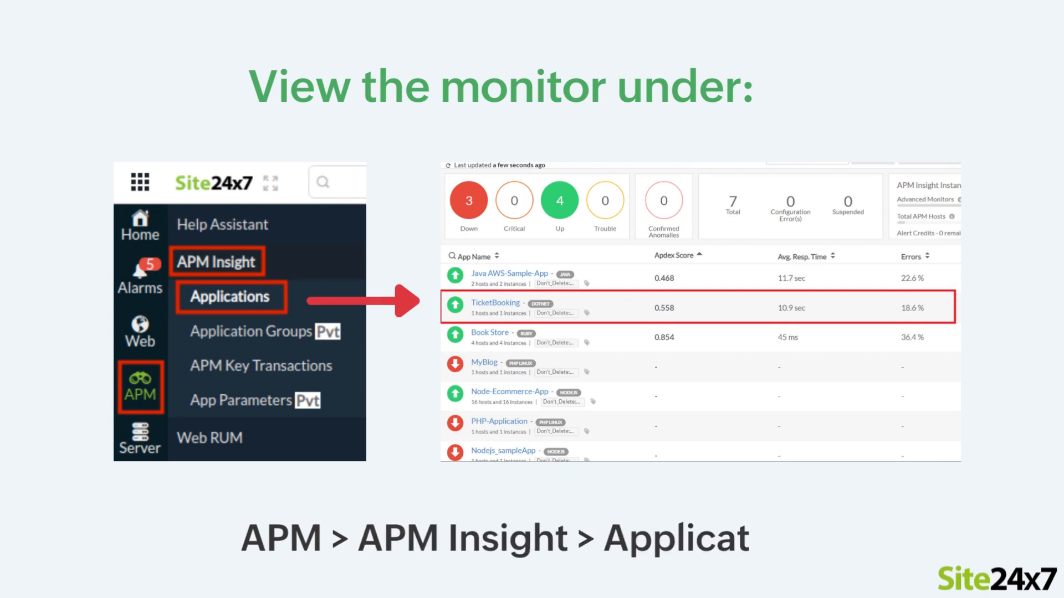
Open TicketBooking from APM Insight Applications to view its Apdex, response time and throughput graphs.
click(495, 302)
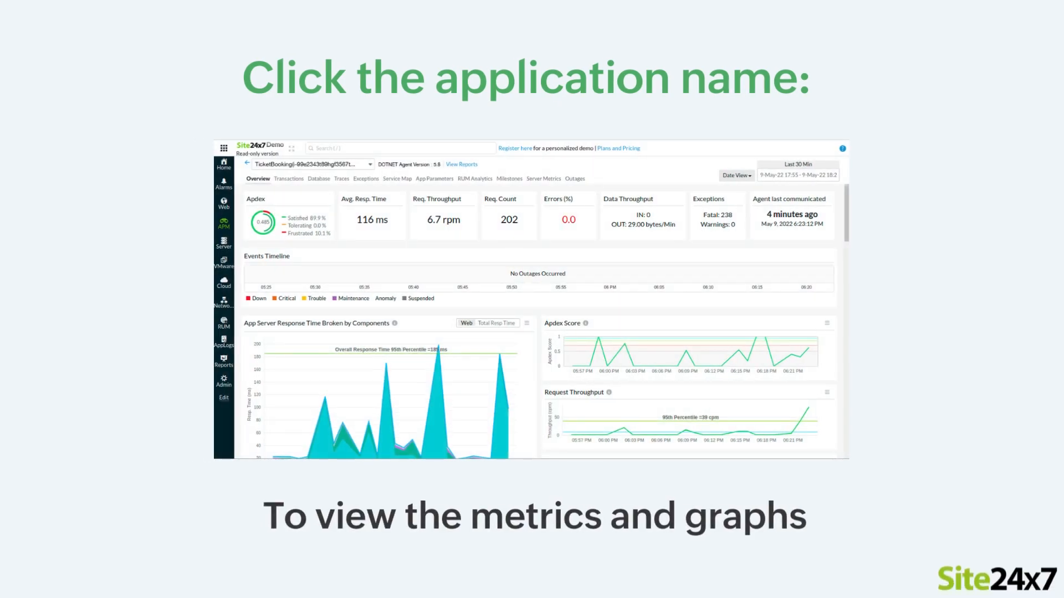